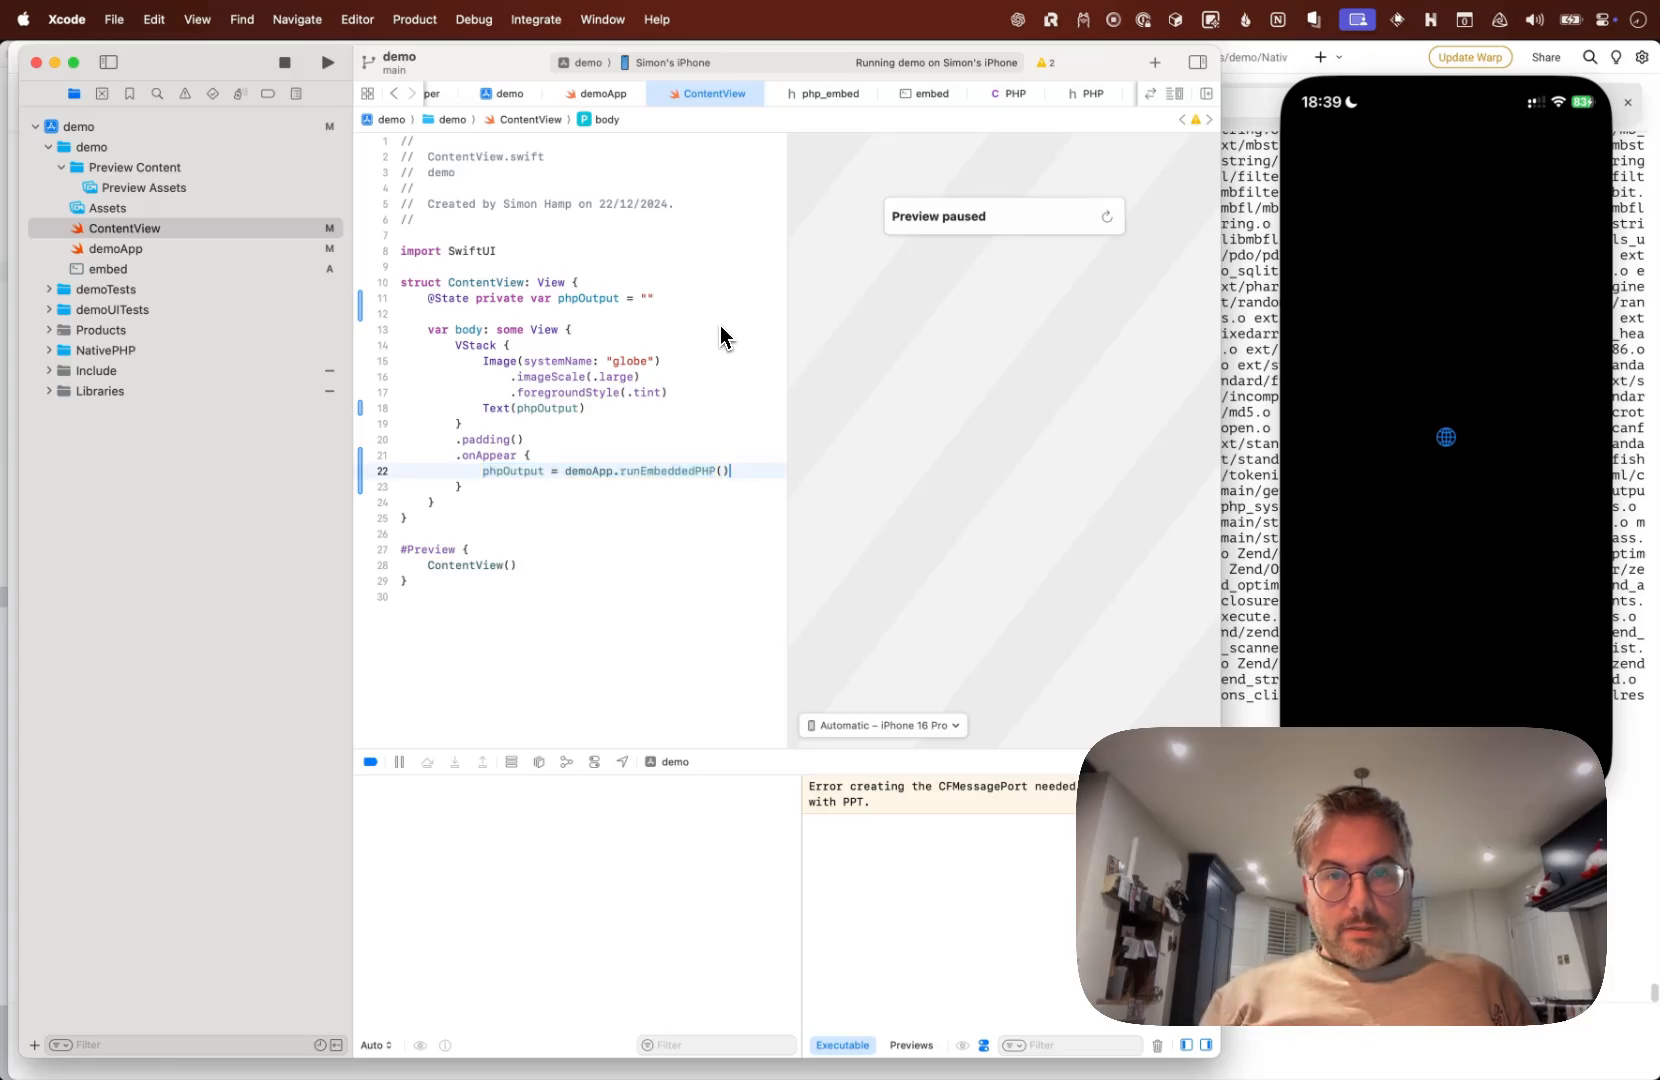
Switch the editor to the embed PHP file containing only the opening tag
left_click(930, 93)
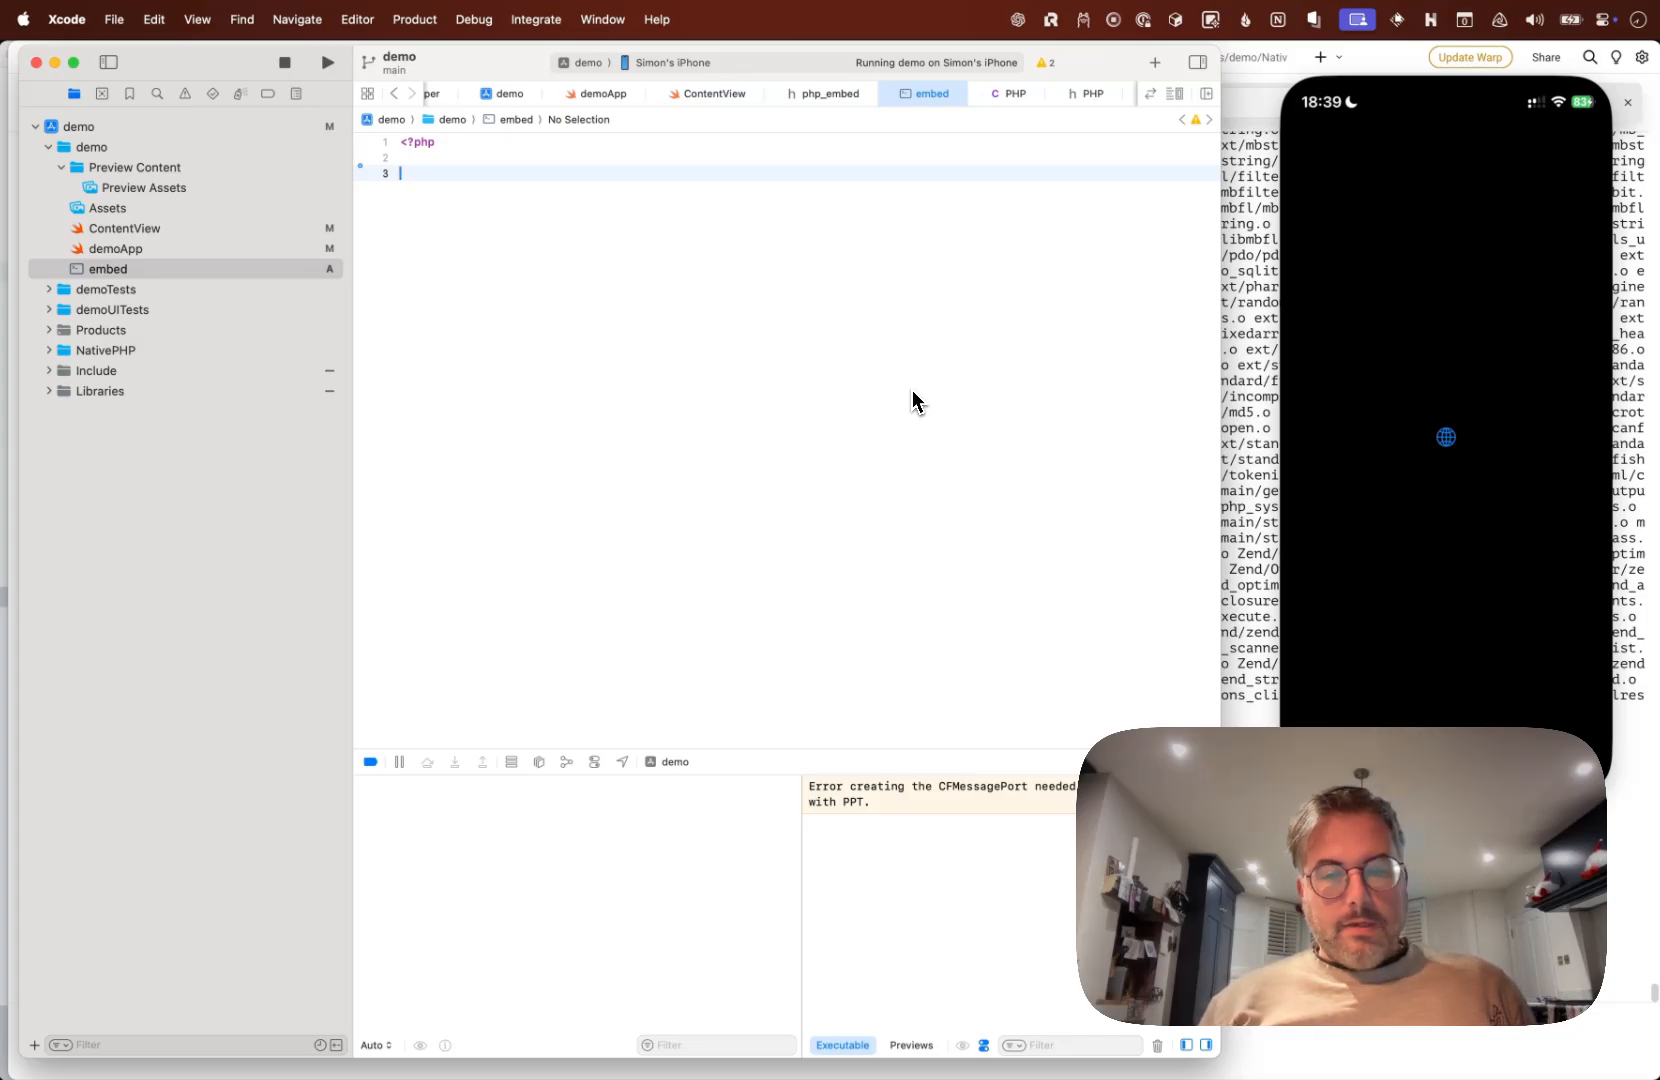
Add echo "Hello, from PHP"; after the opening tag in embed
type("e")
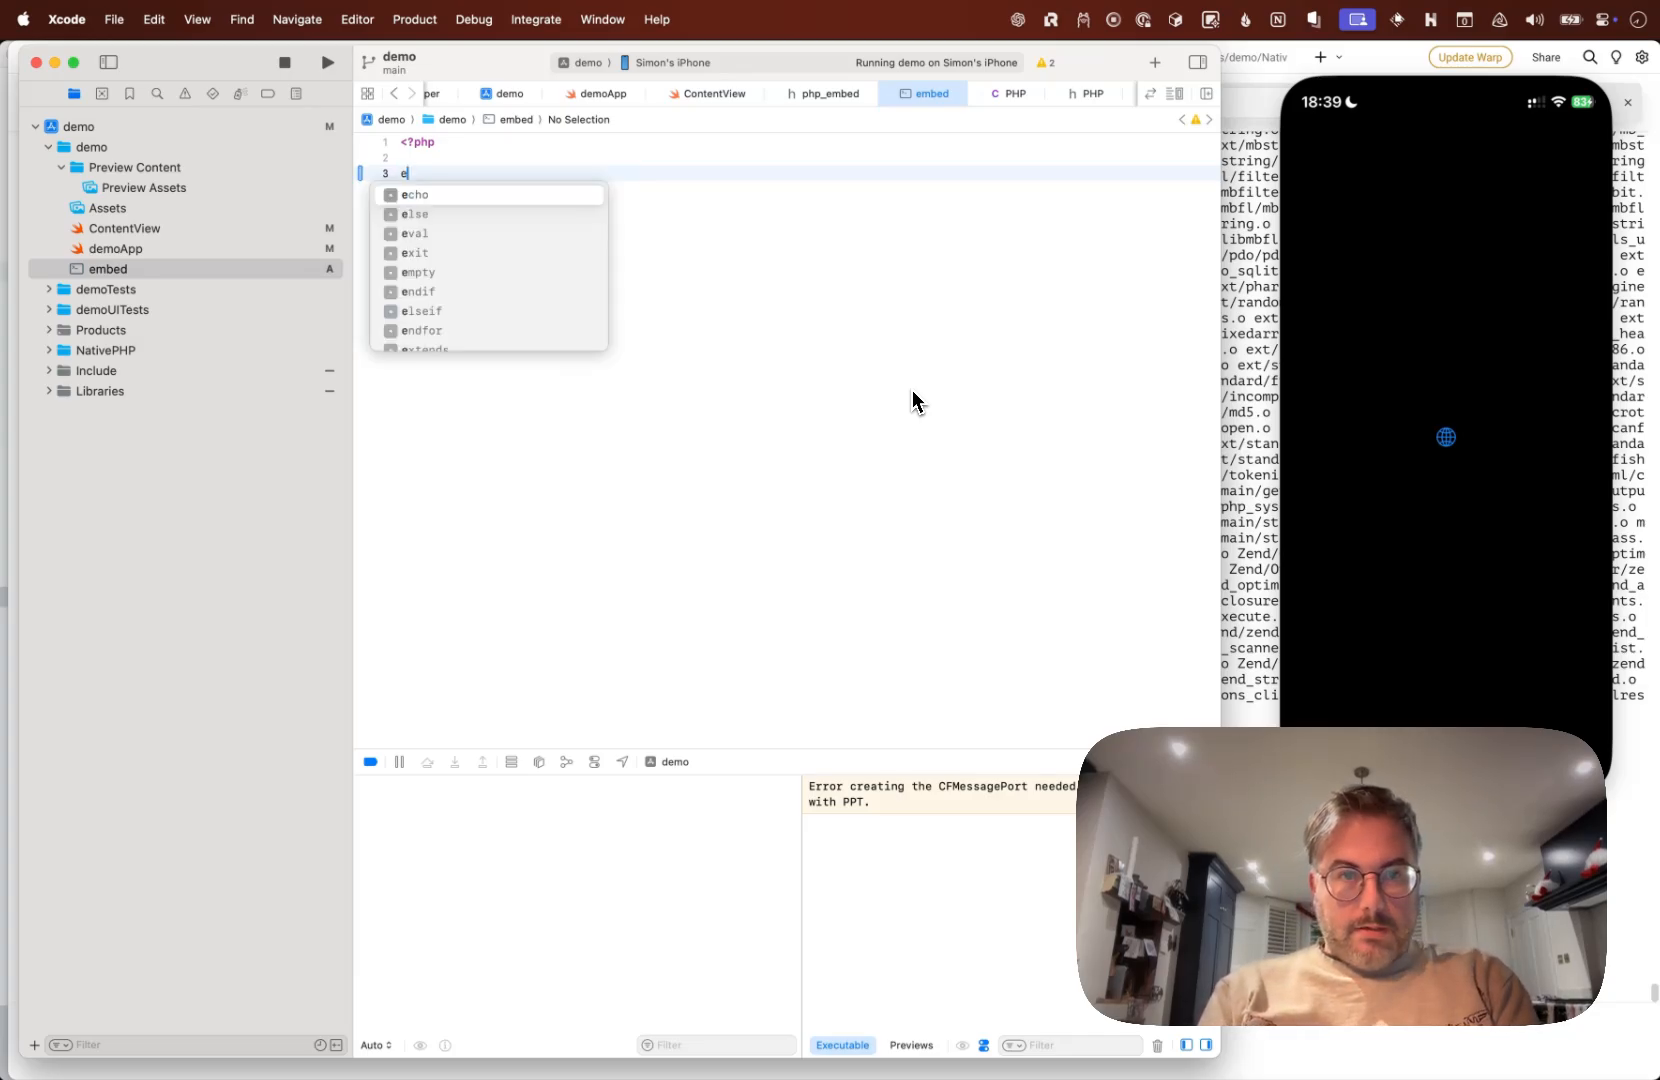
type("echo \"")
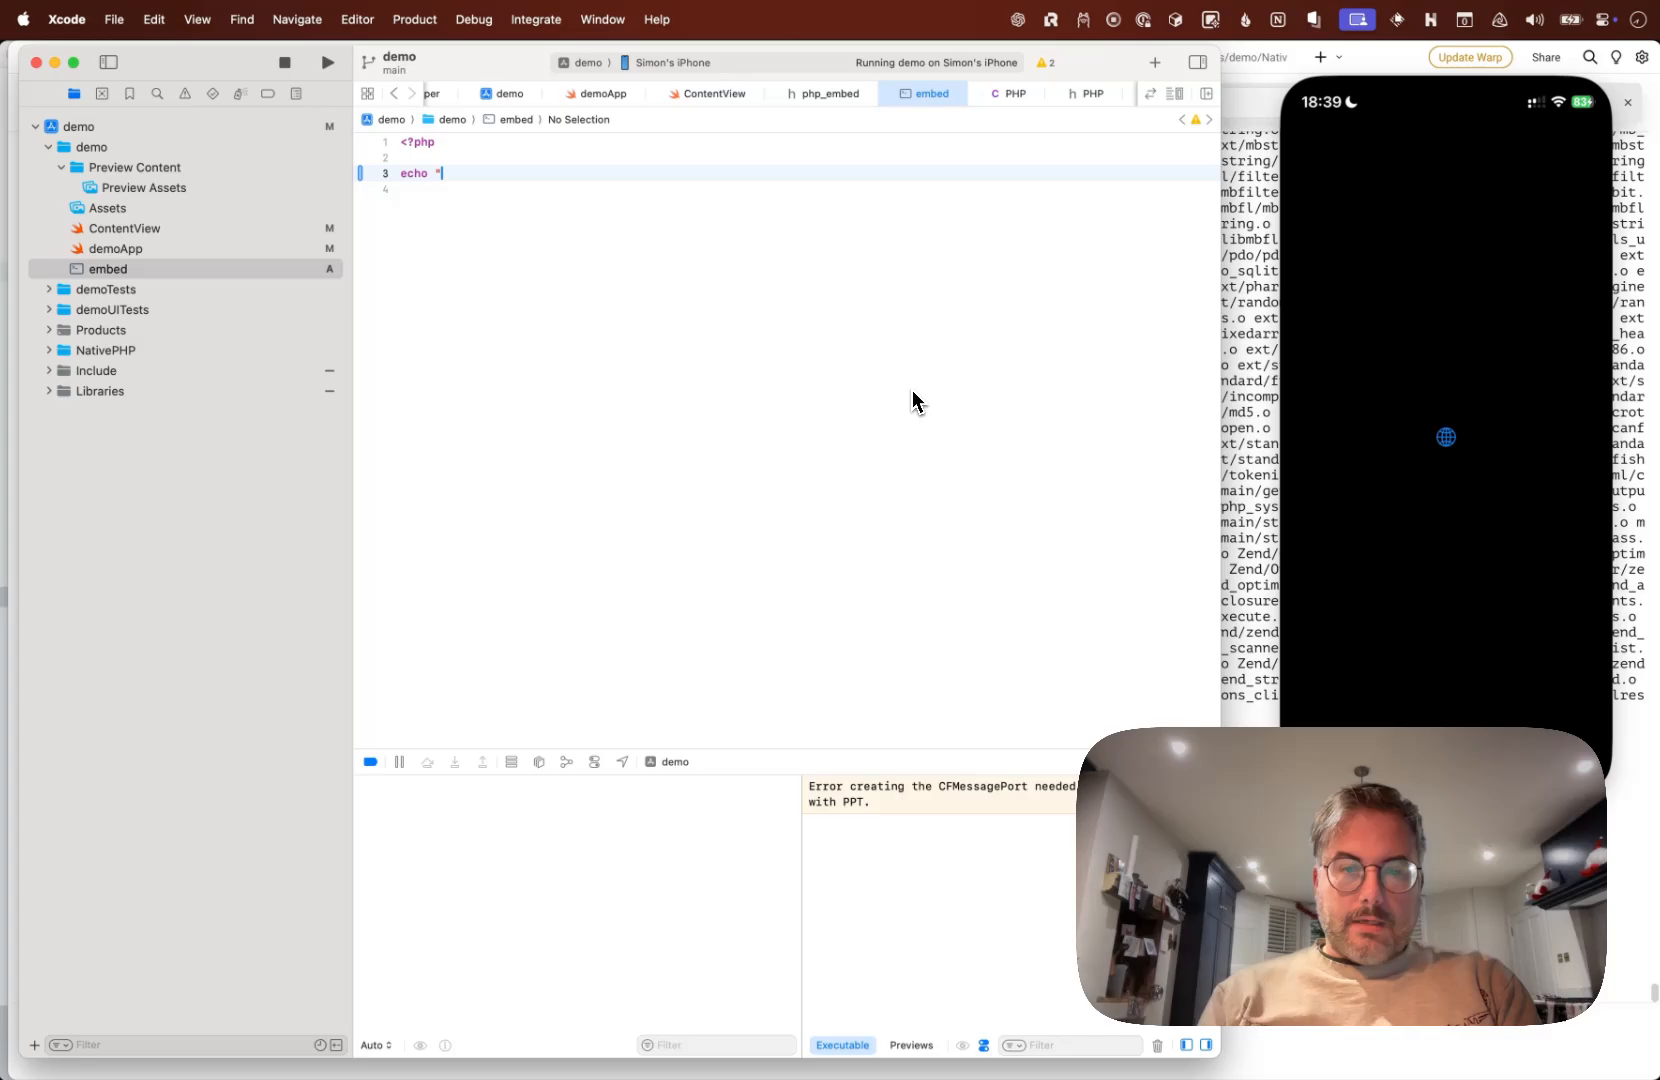
type("Hello, from PHP\";")
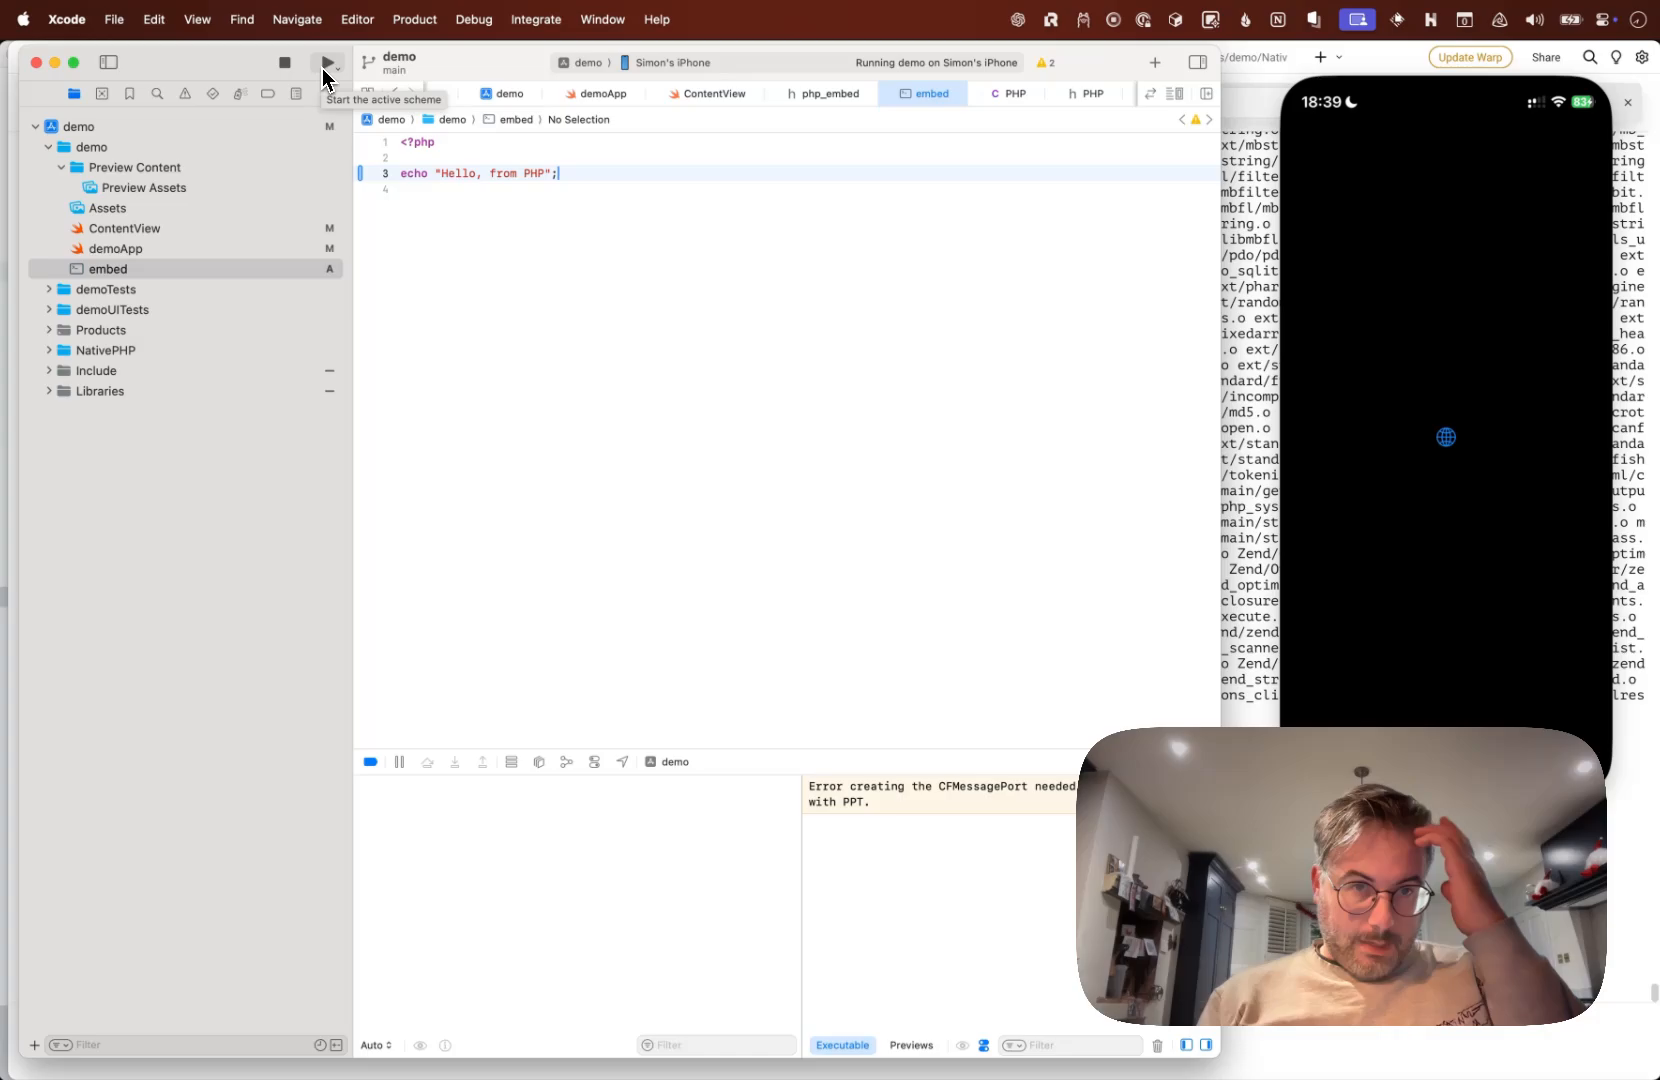
Rebuild and run the demo so the iPhone shows "Hello, from PHP"
left_click(328, 64)
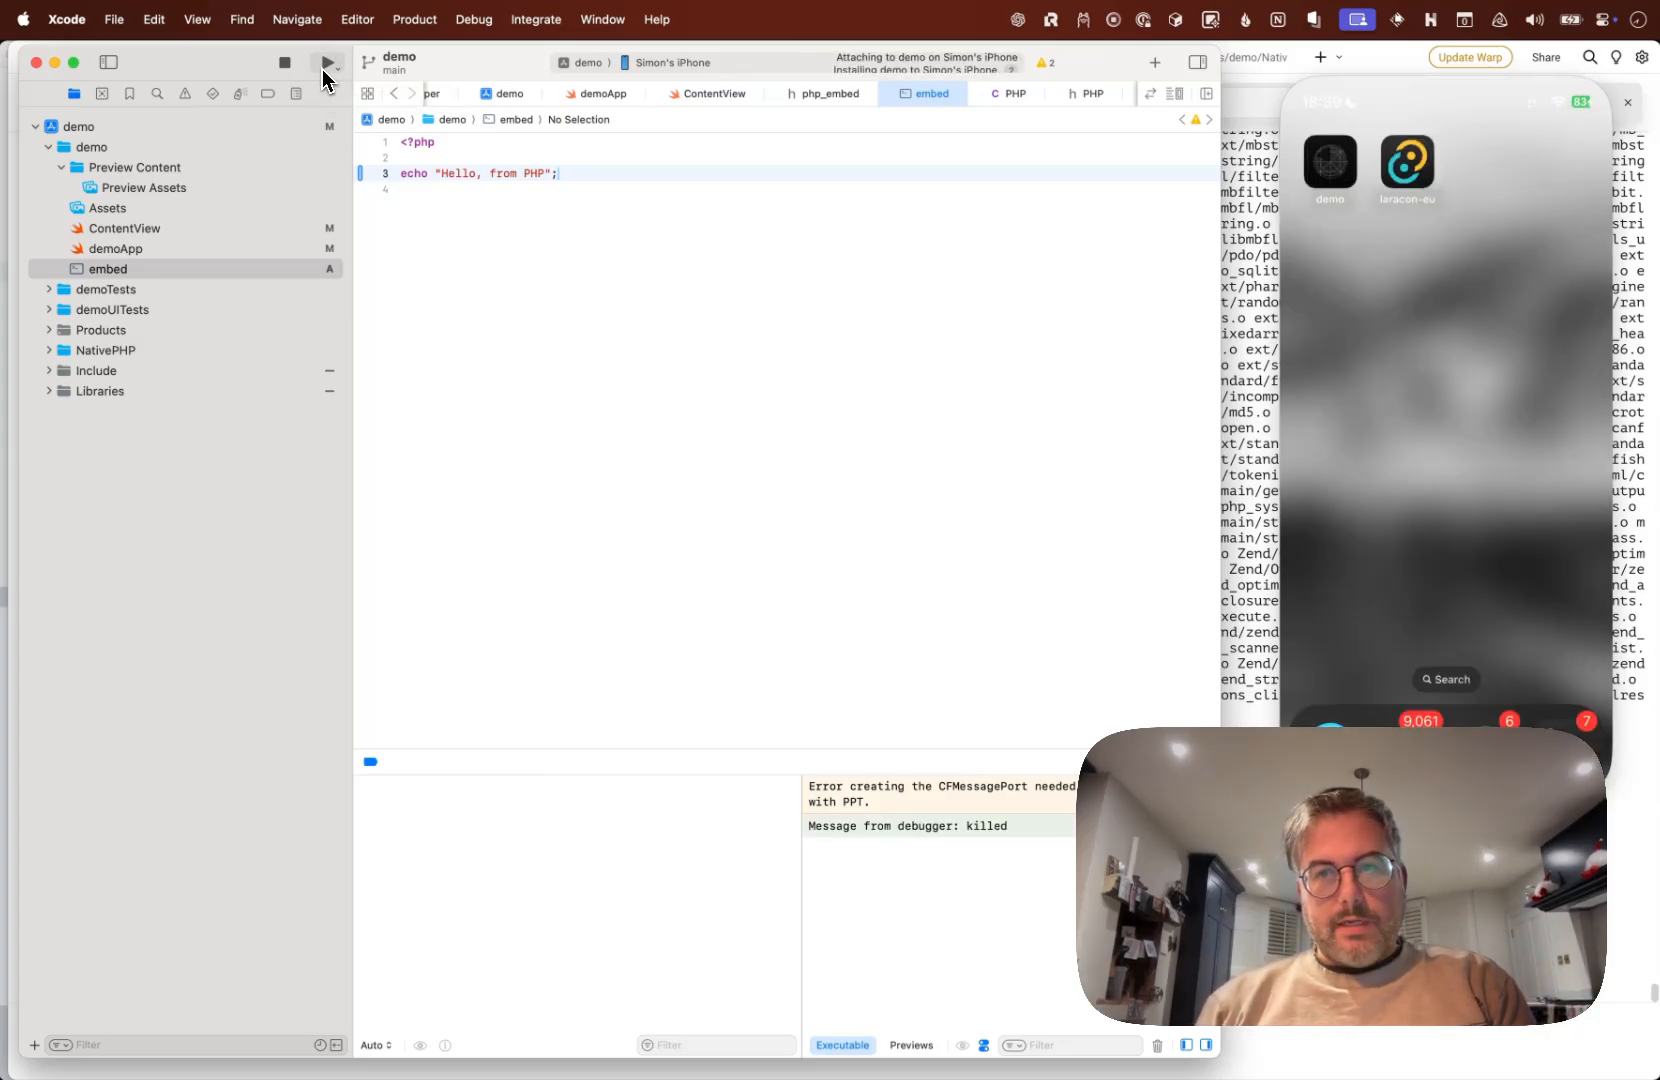
left_click(328, 64)
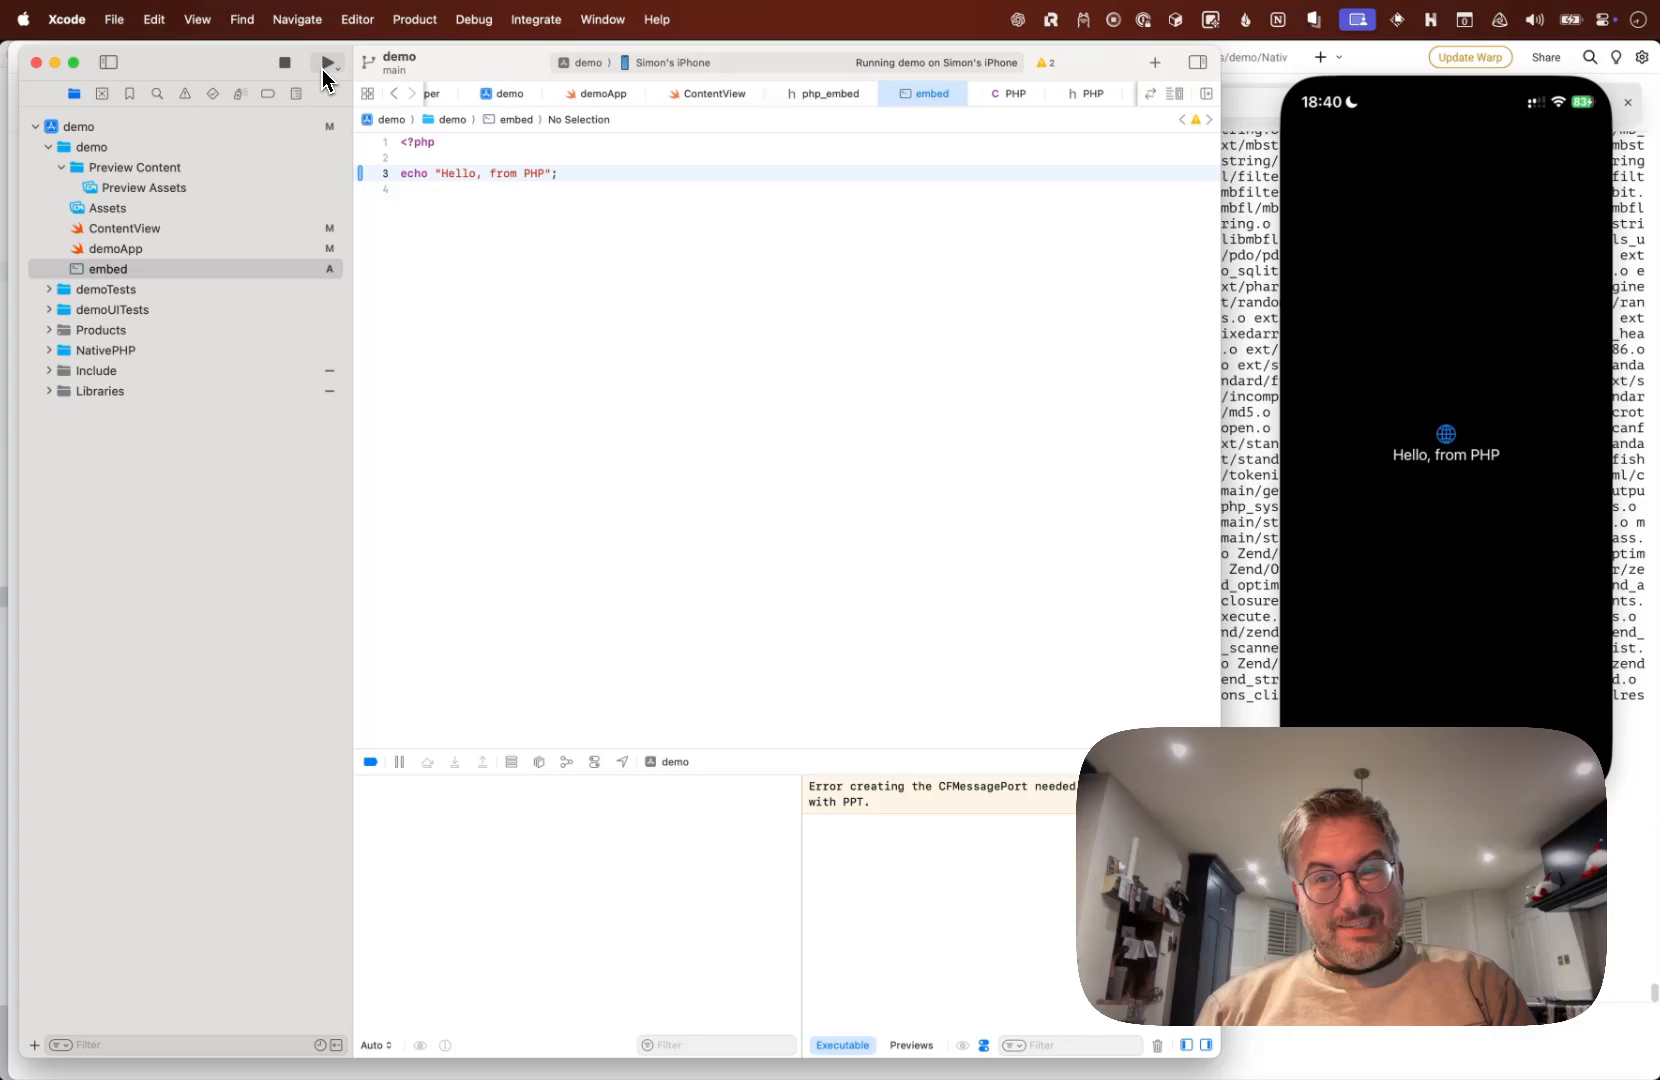